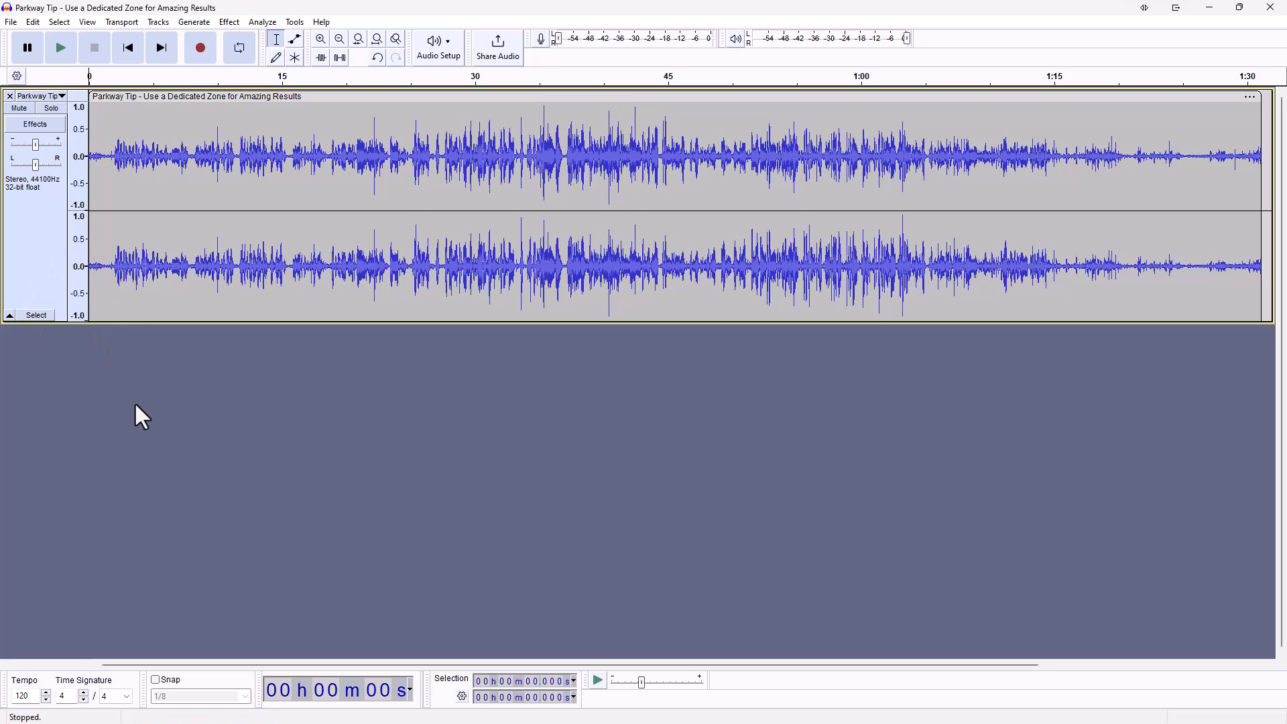
mouse_move(222, 361)
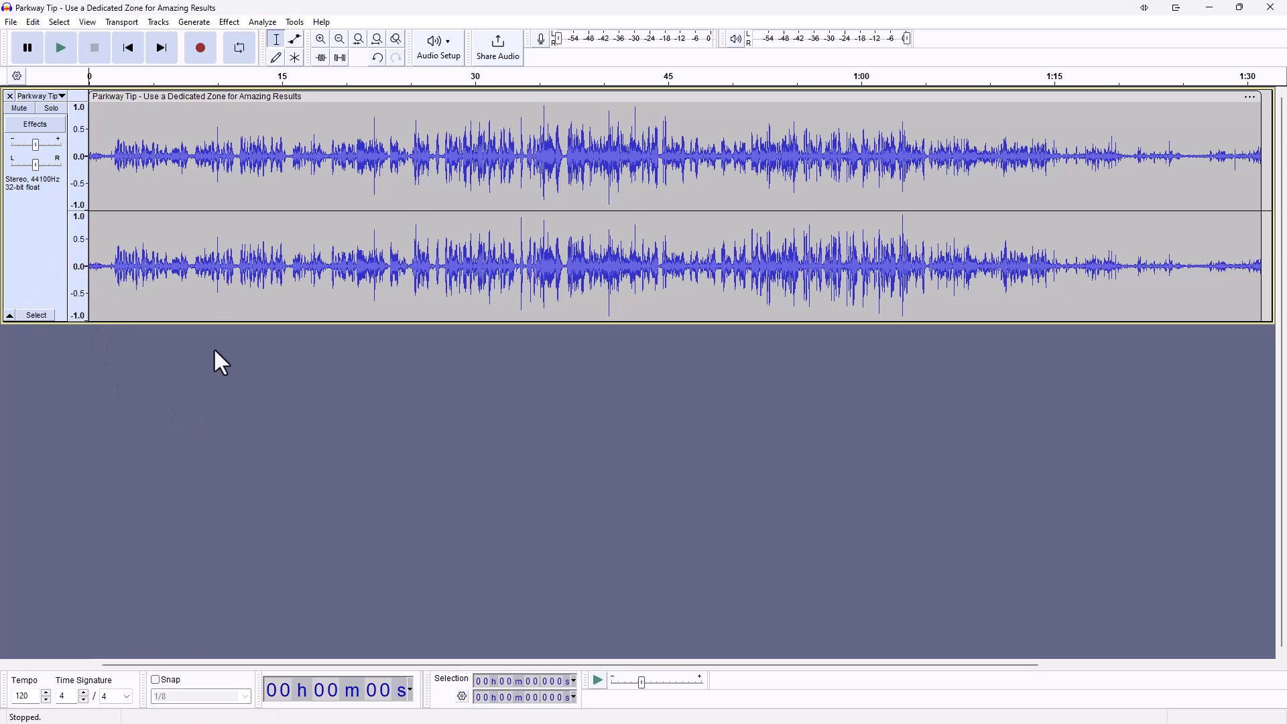
mouse_move(37, 258)
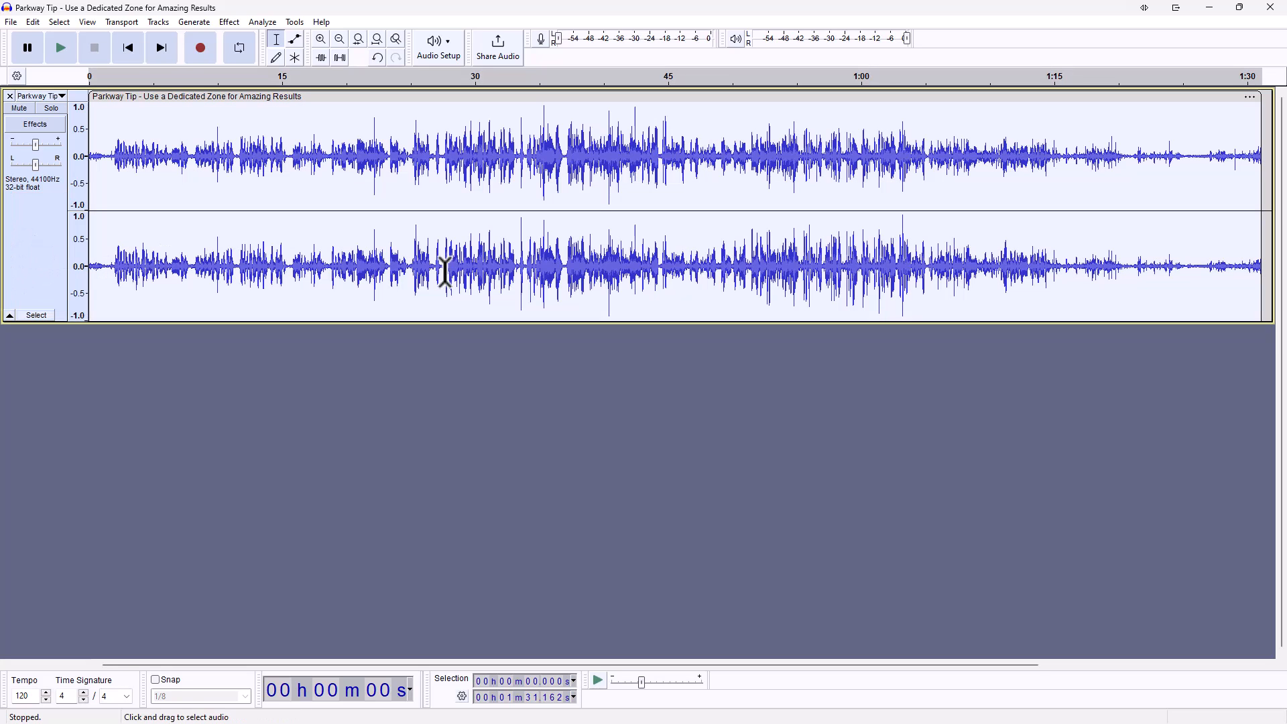
mouse_move(278, 250)
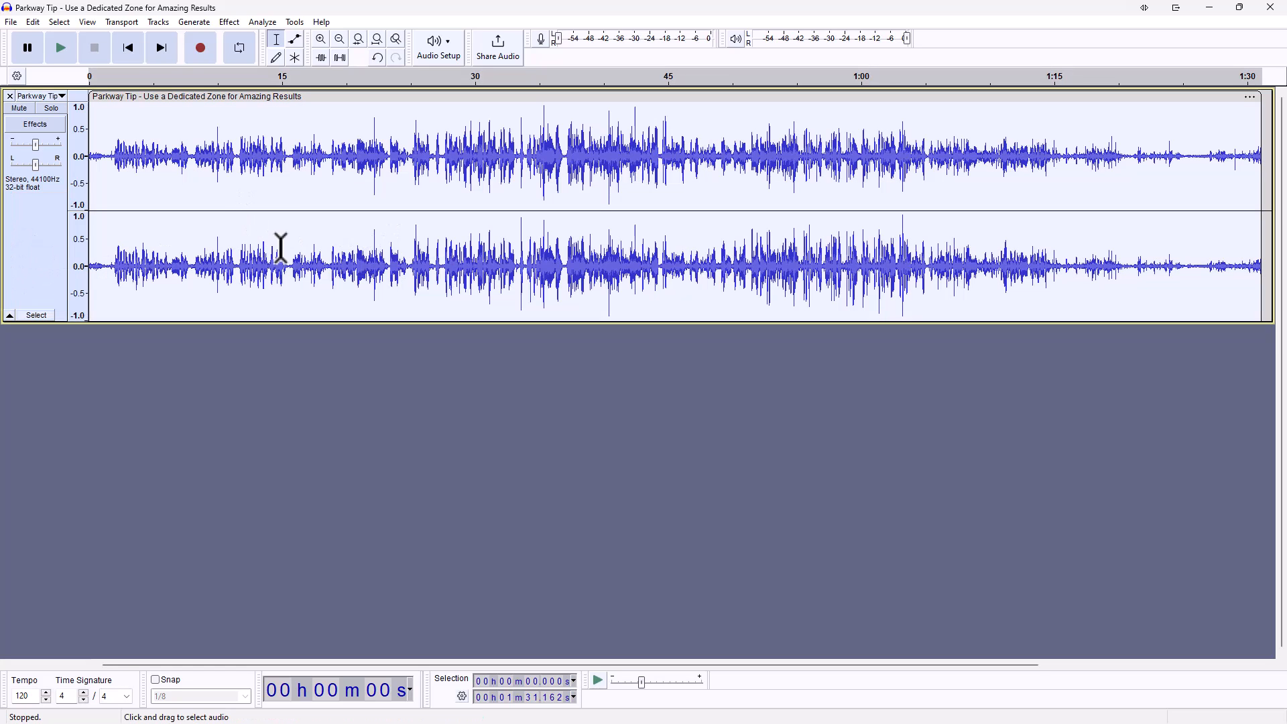
mouse_move(350, 297)
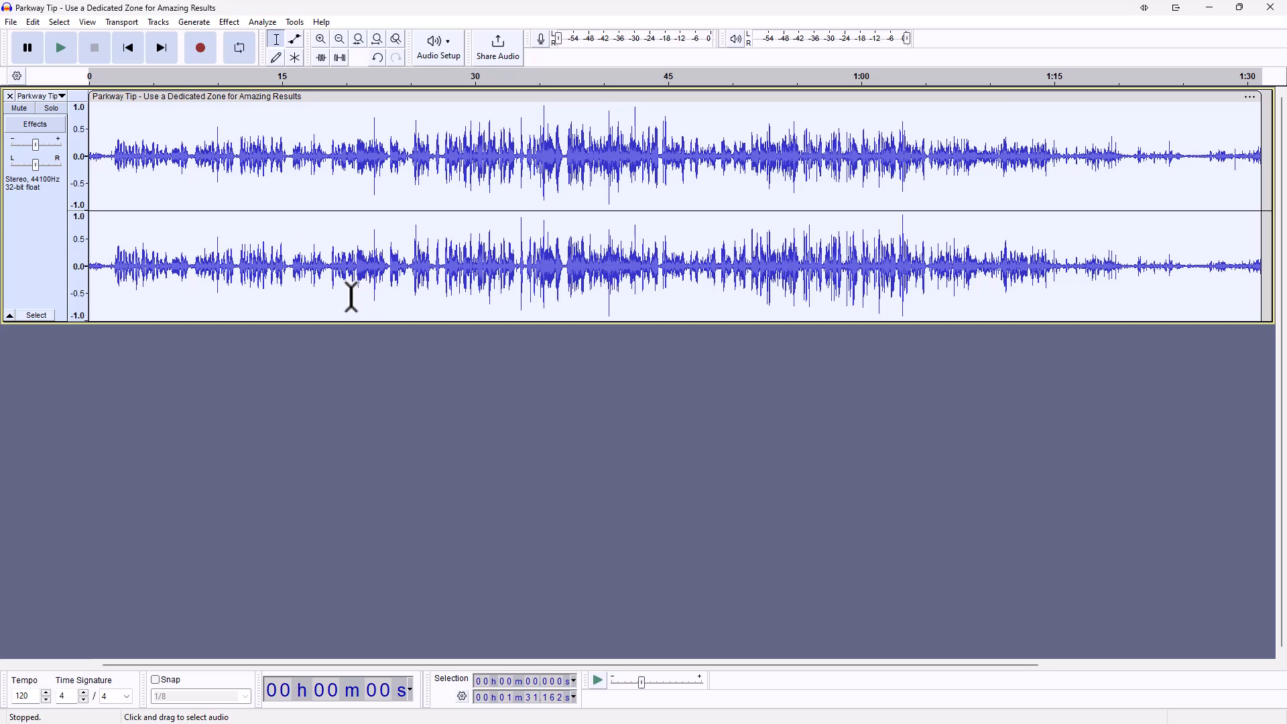
mouse_move(282, 298)
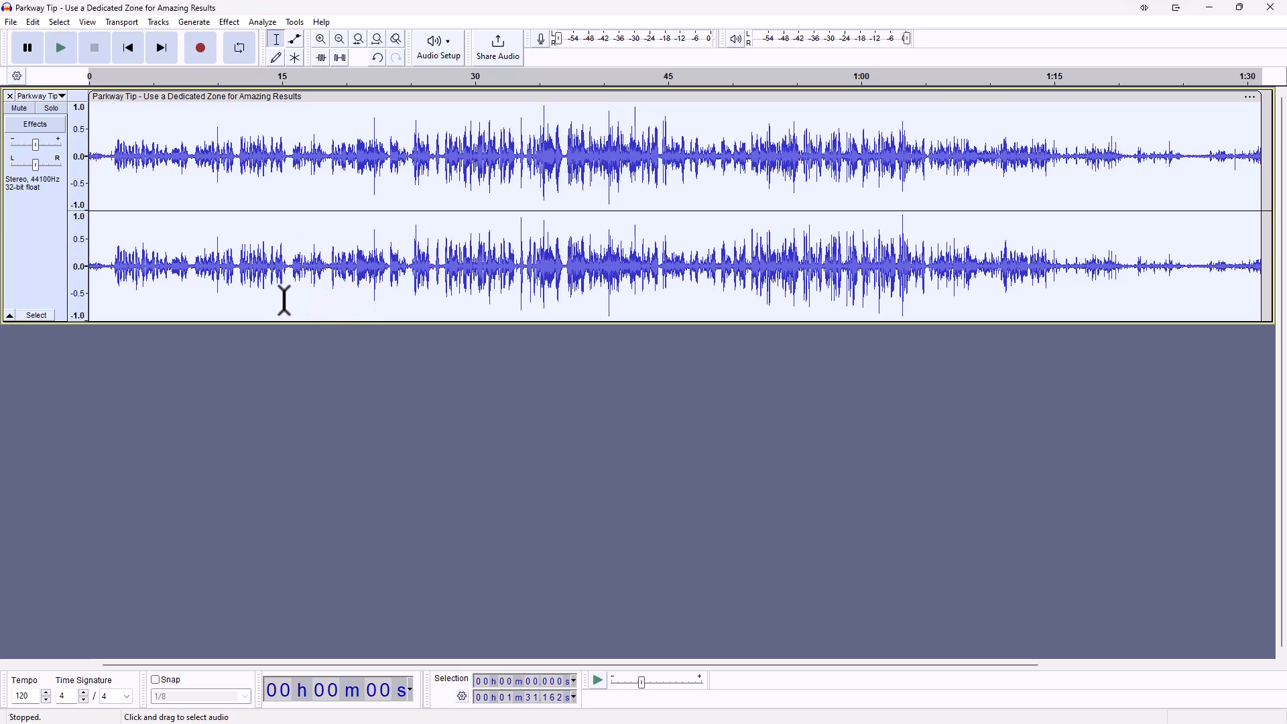
Step: Run OpenVINO Whisper Transcription with GPU as the inference device, which fails with an error
left_click(262, 21)
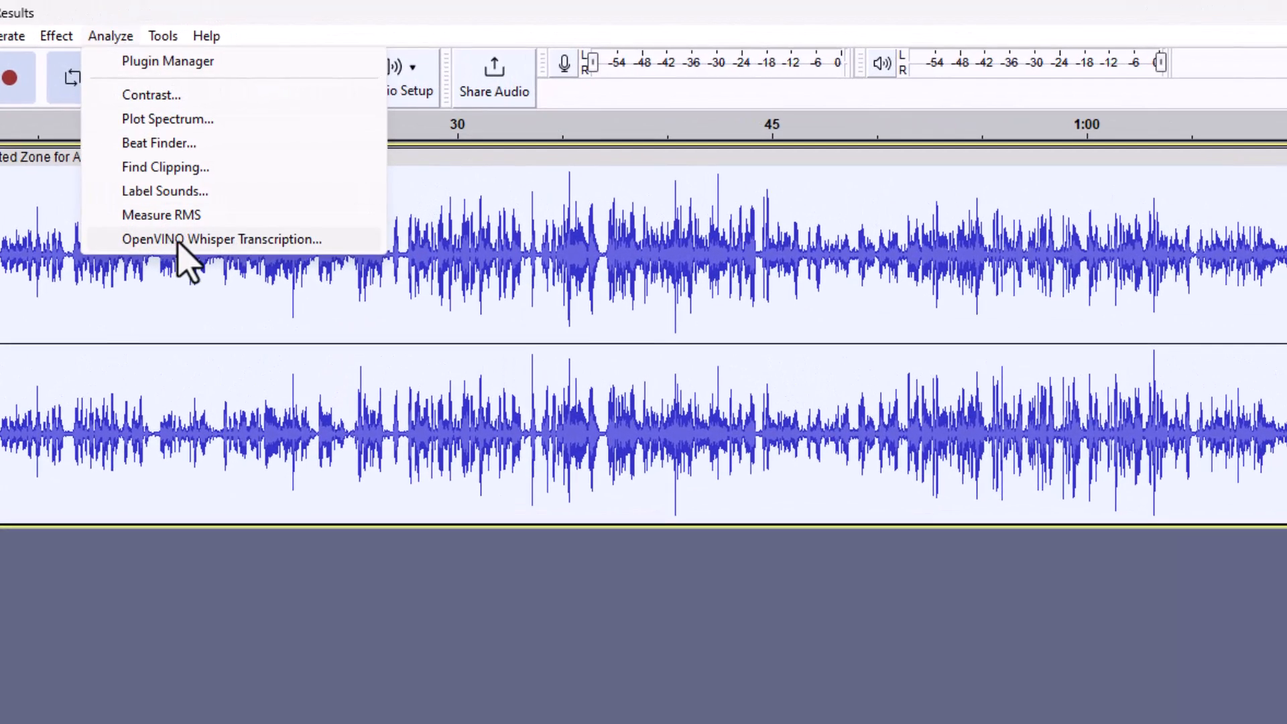
left_click(221, 239)
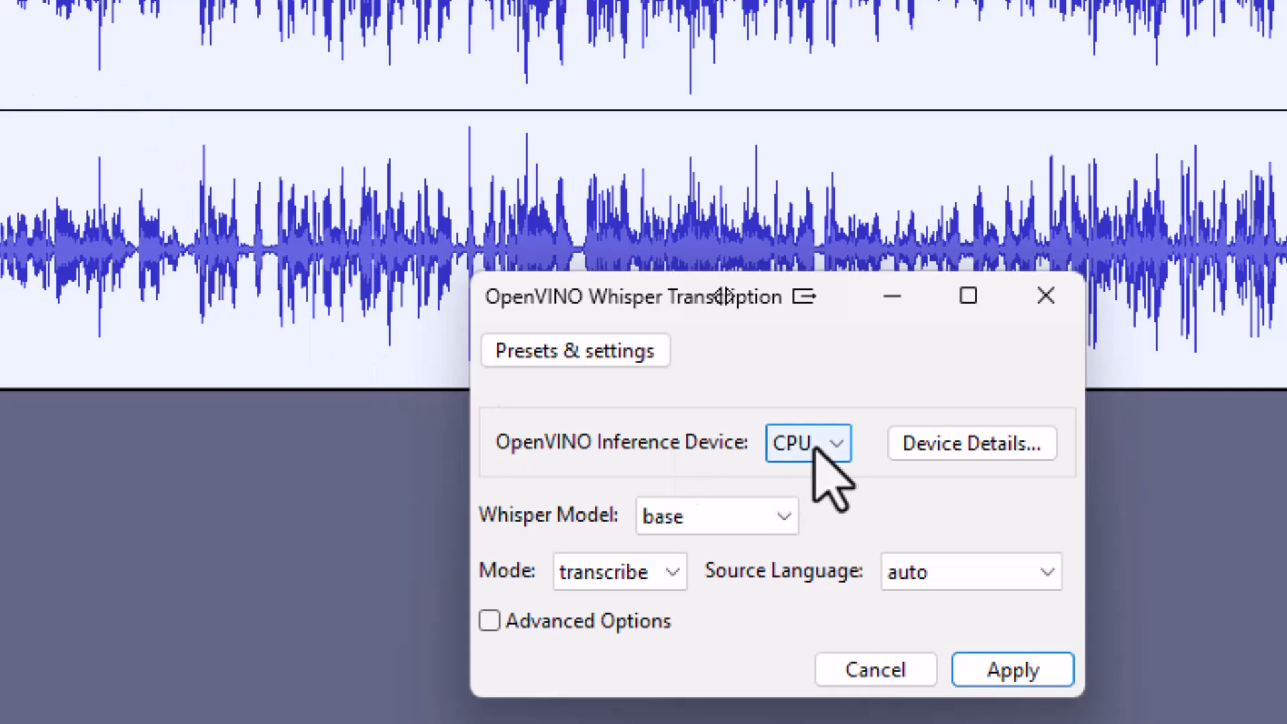
mouse_move(845, 484)
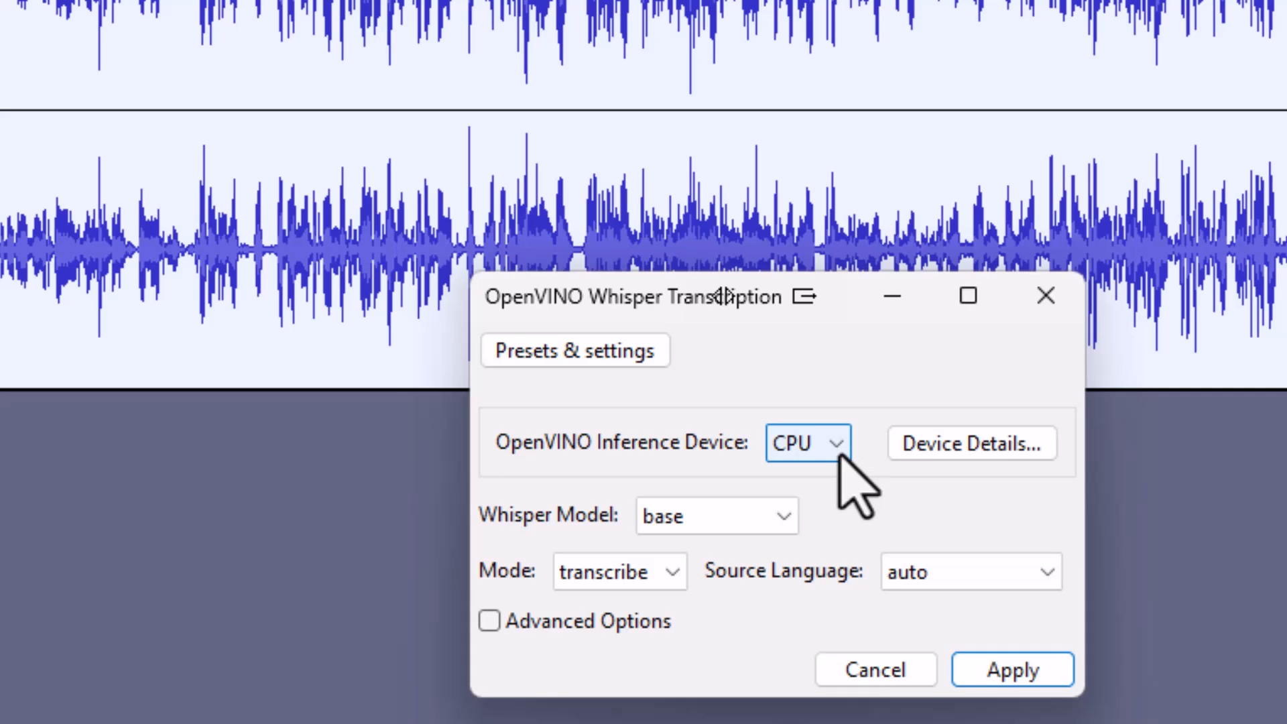
left_click(807, 443)
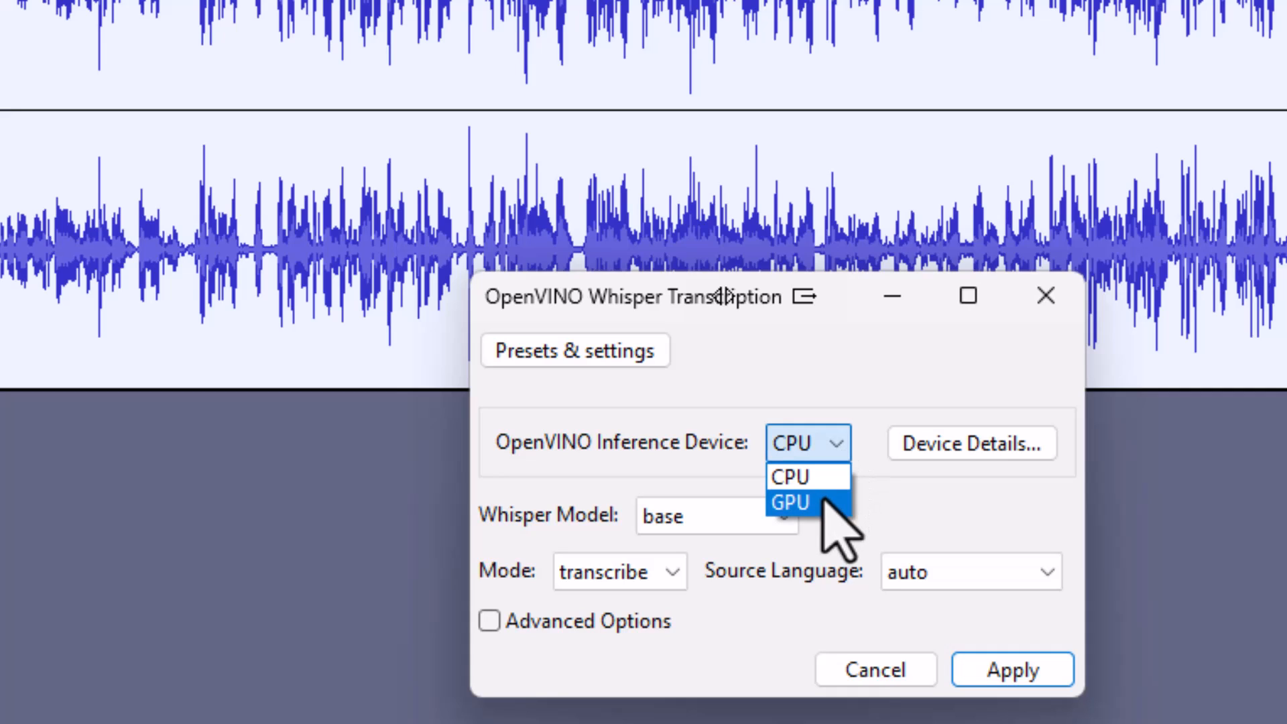
left_click(789, 501)
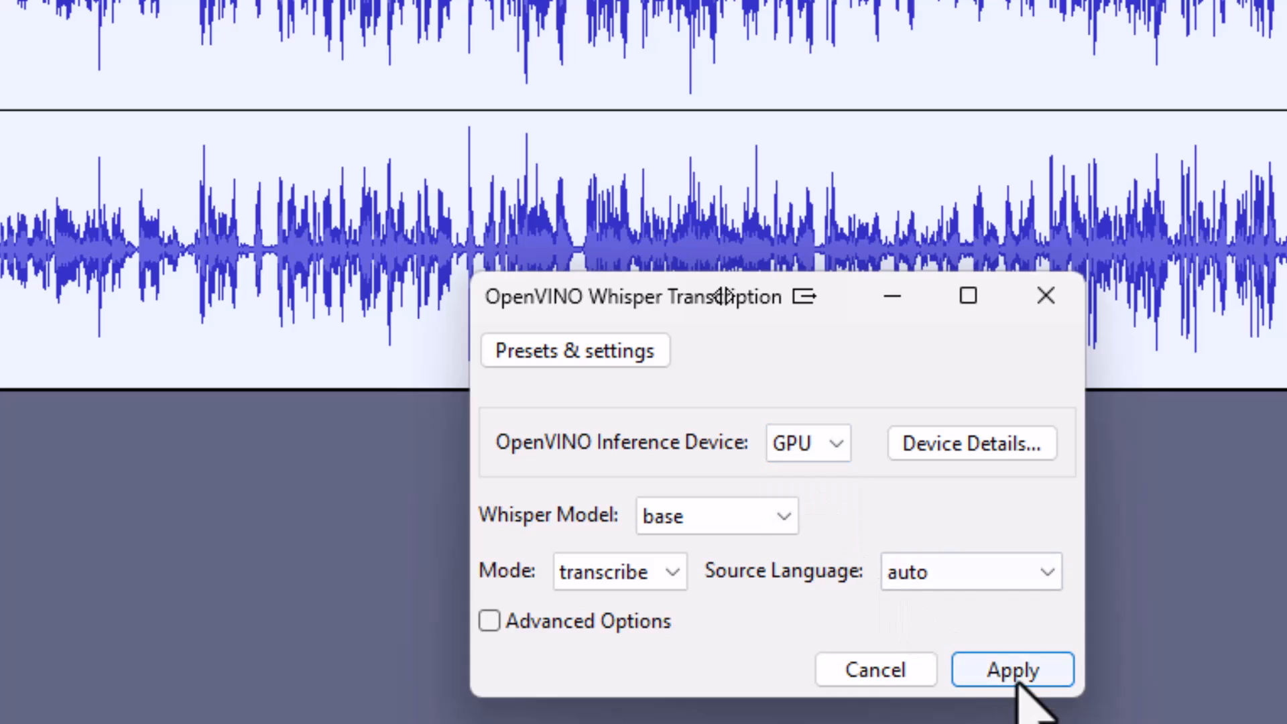
left_click(1012, 669)
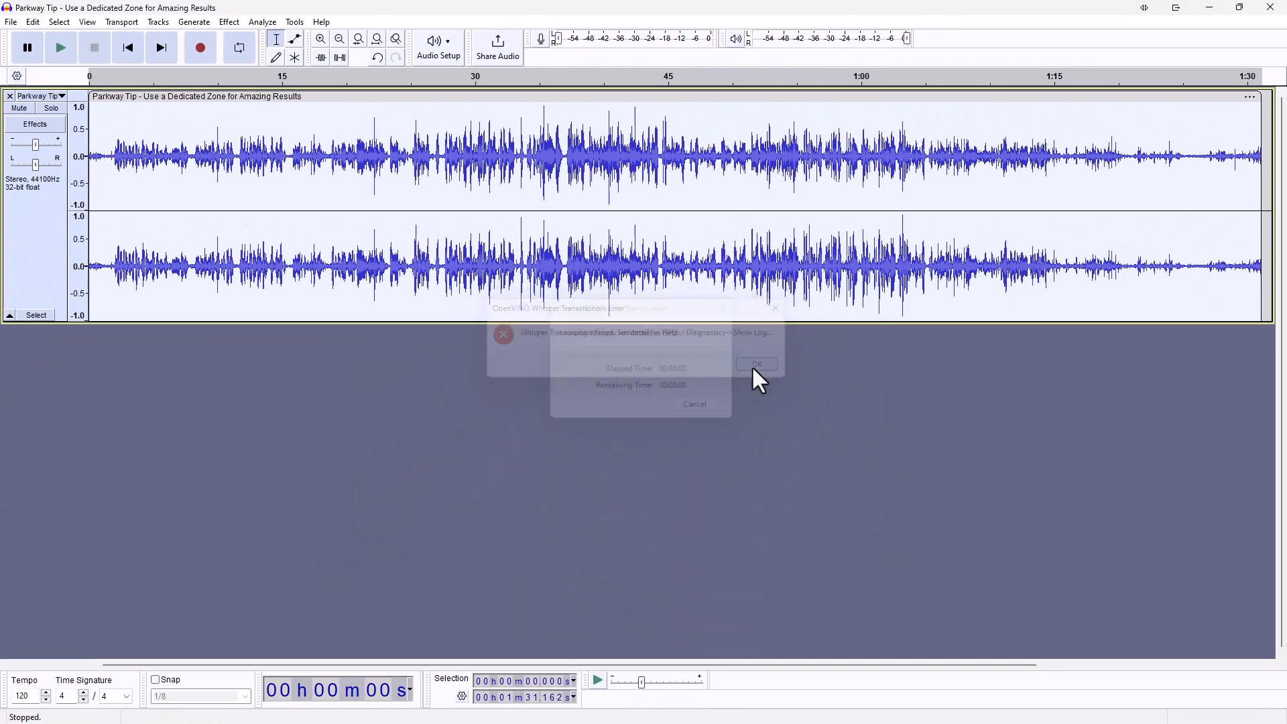
Step: Dismiss the error and rerun Whisper transcription on CPU with English as source language
left_click(755, 364)
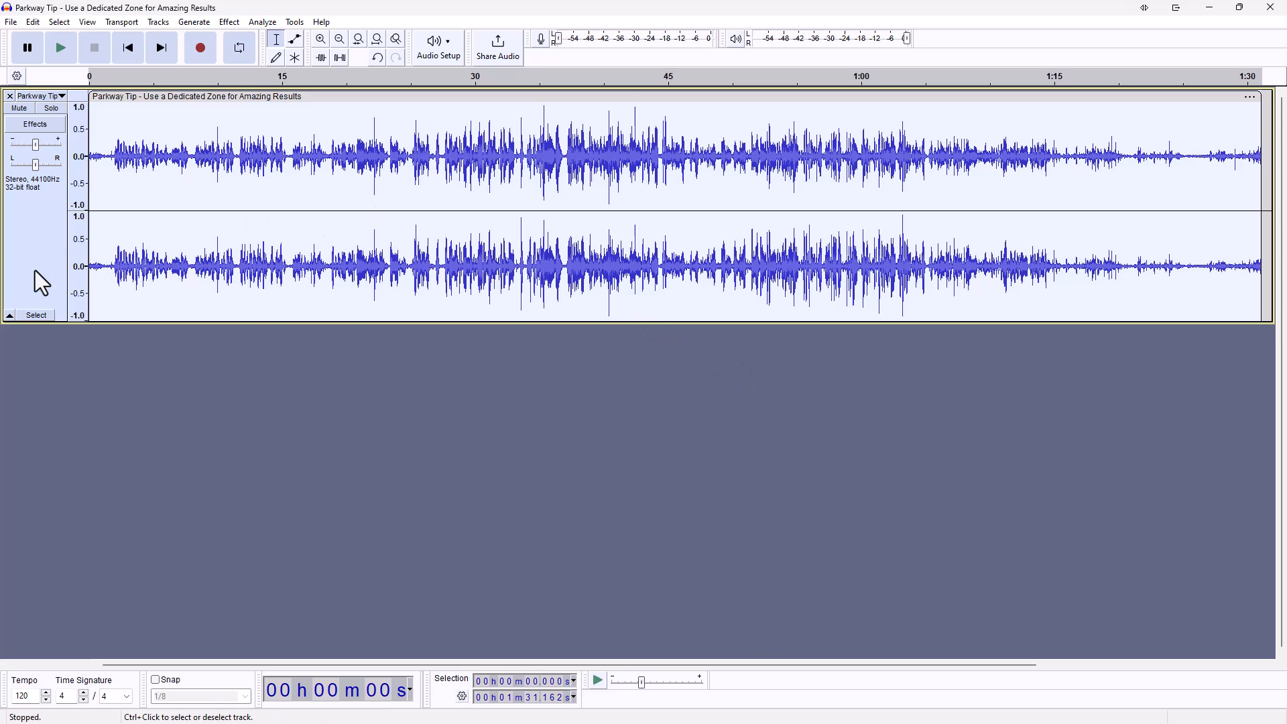
mouse_move(41, 277)
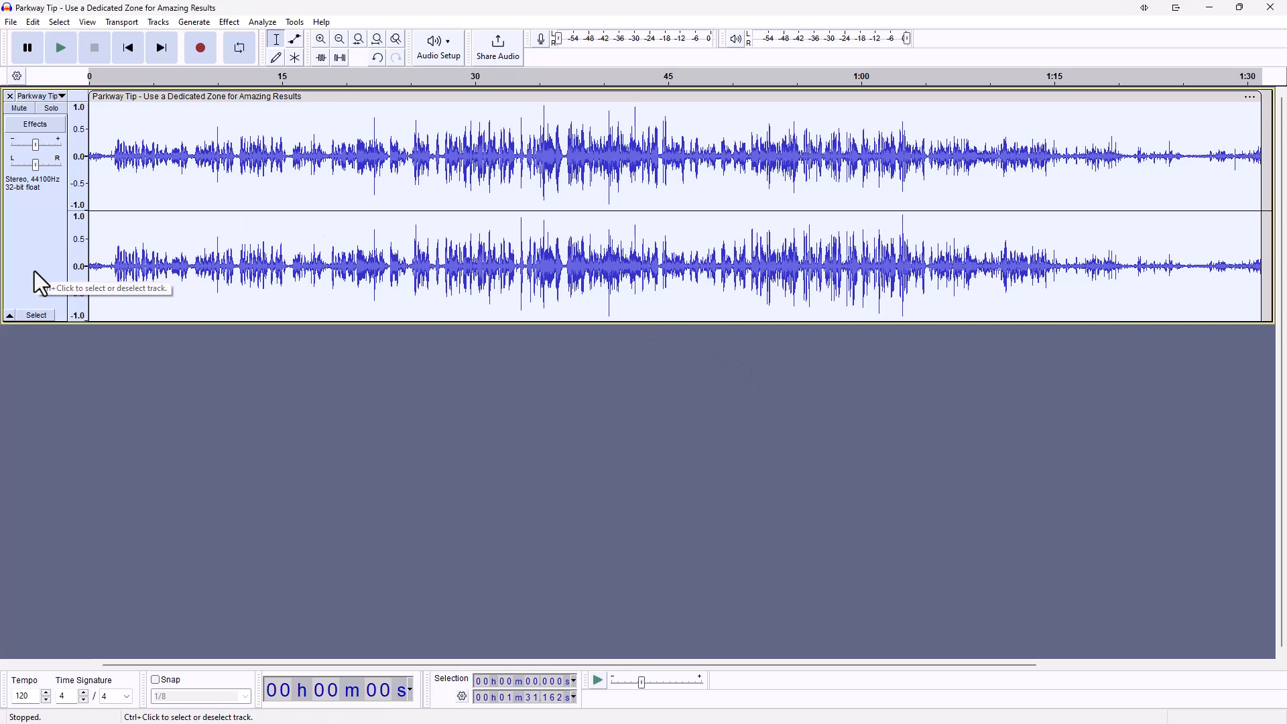
left_click(262, 22)
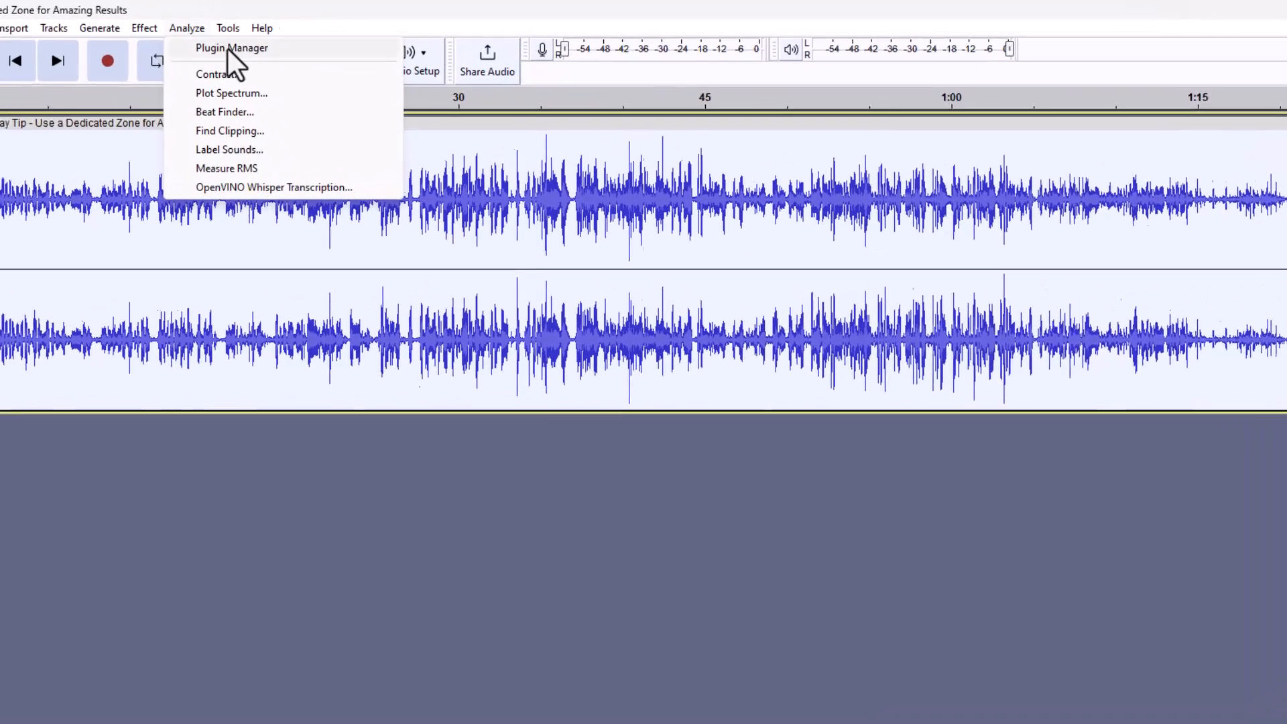
left_click(273, 187)
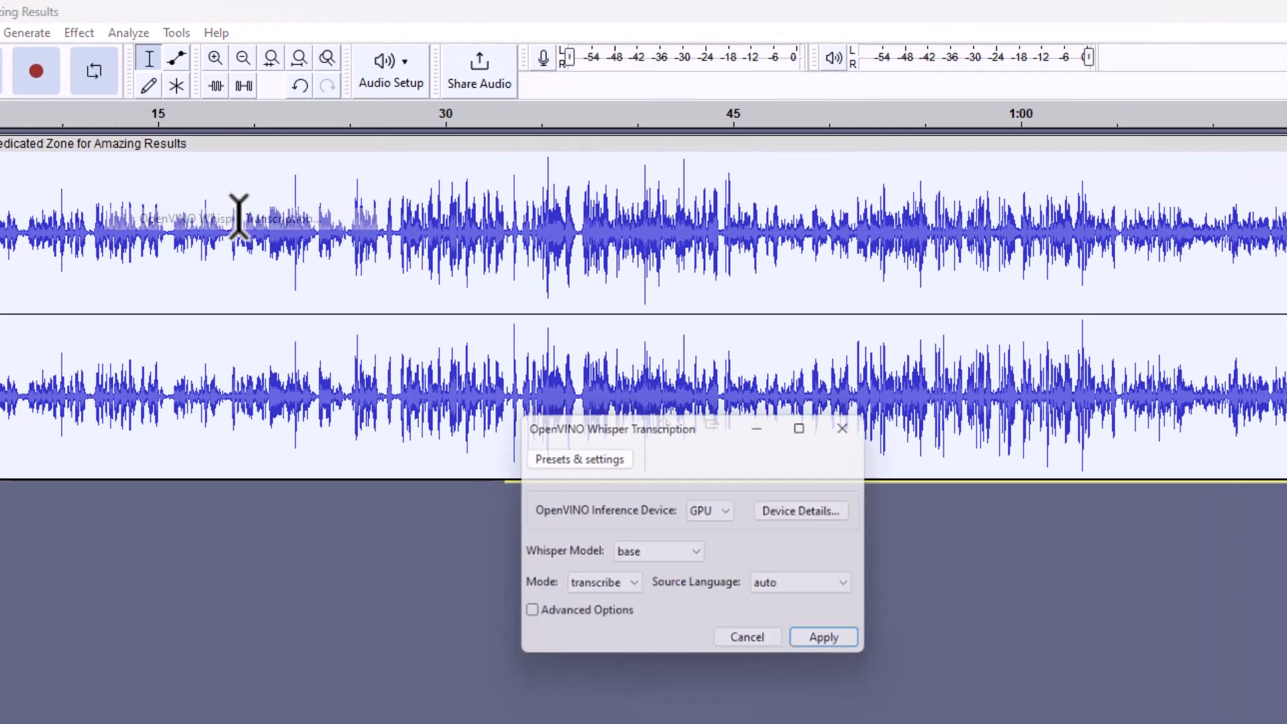
left_click(708, 510)
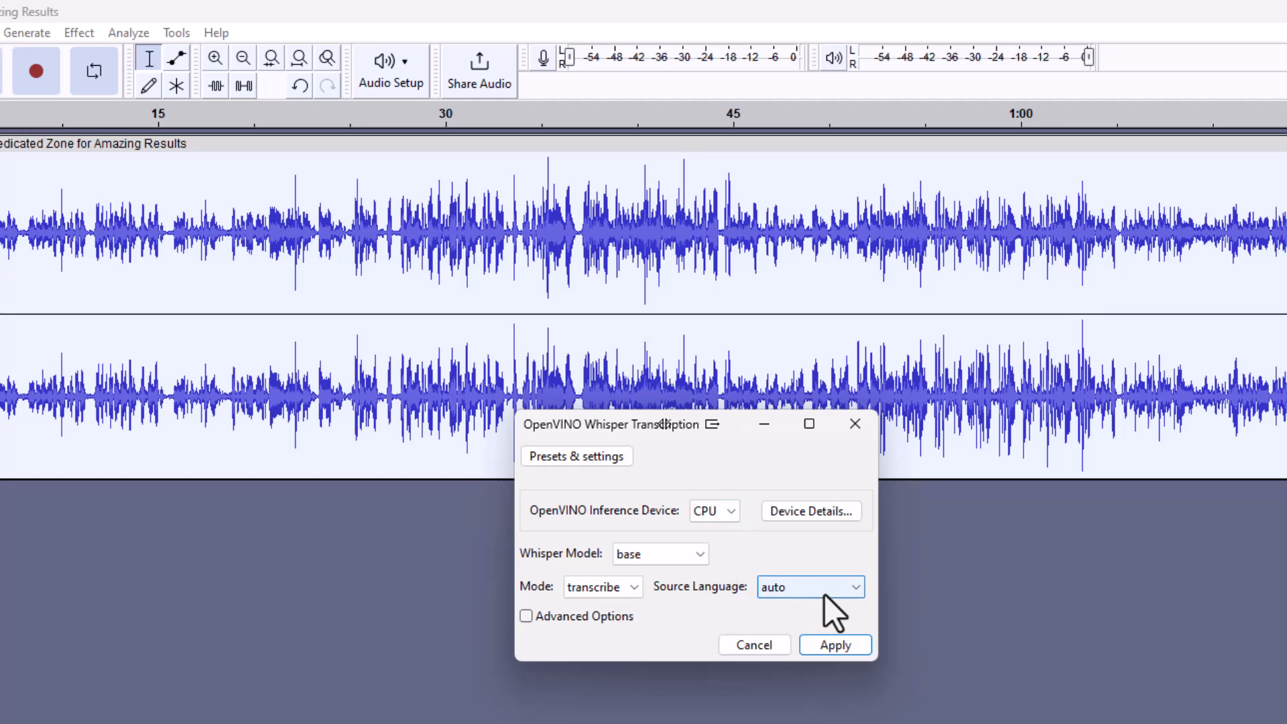
left_click(809, 585)
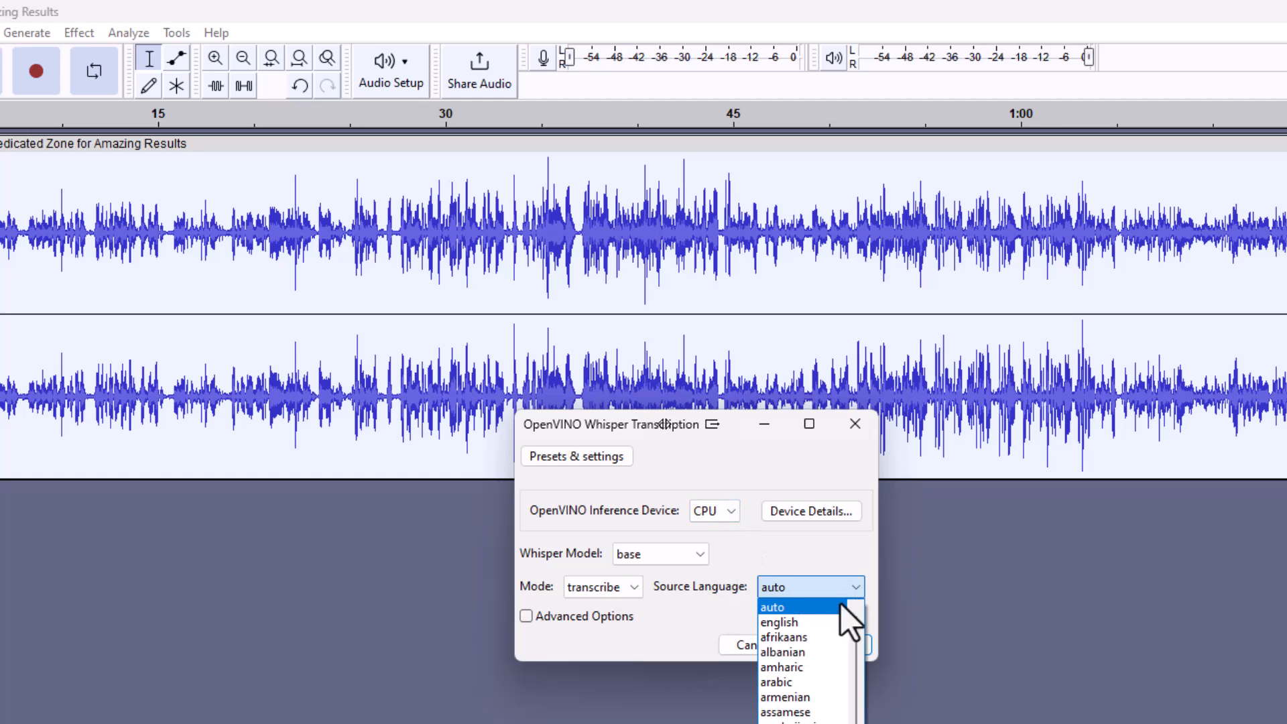
left_click(778, 621)
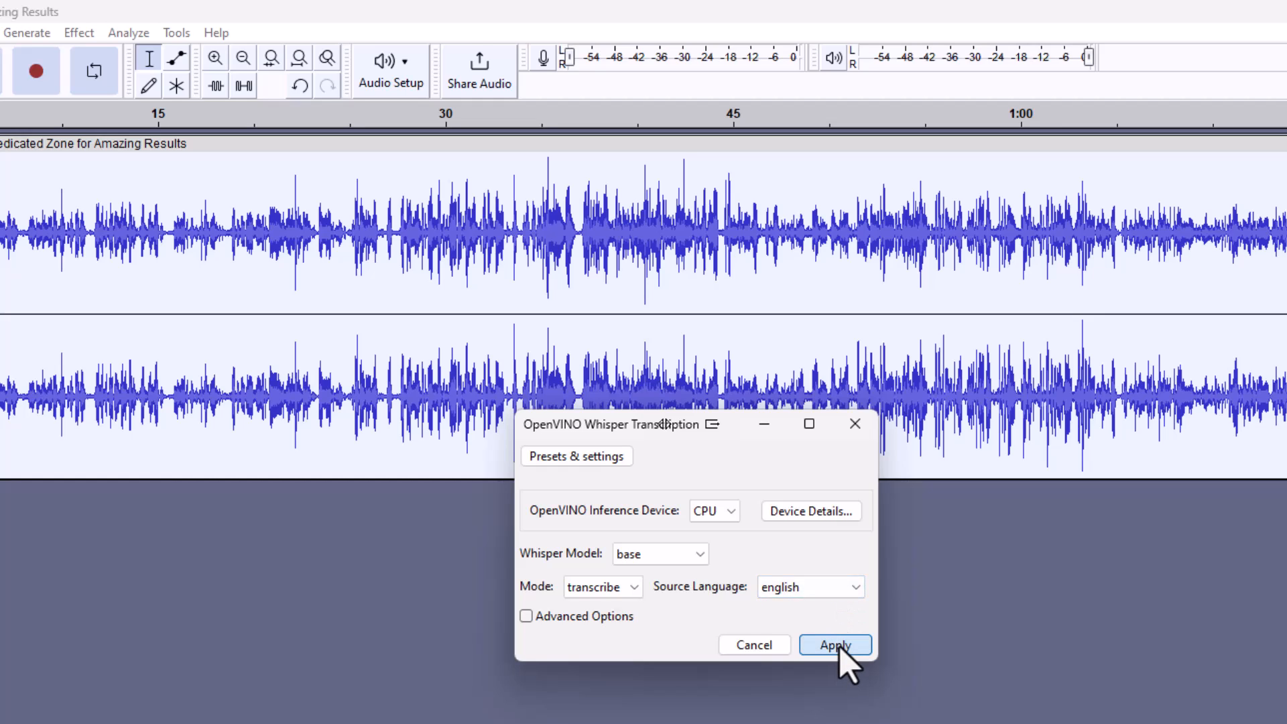
left_click(833, 644)
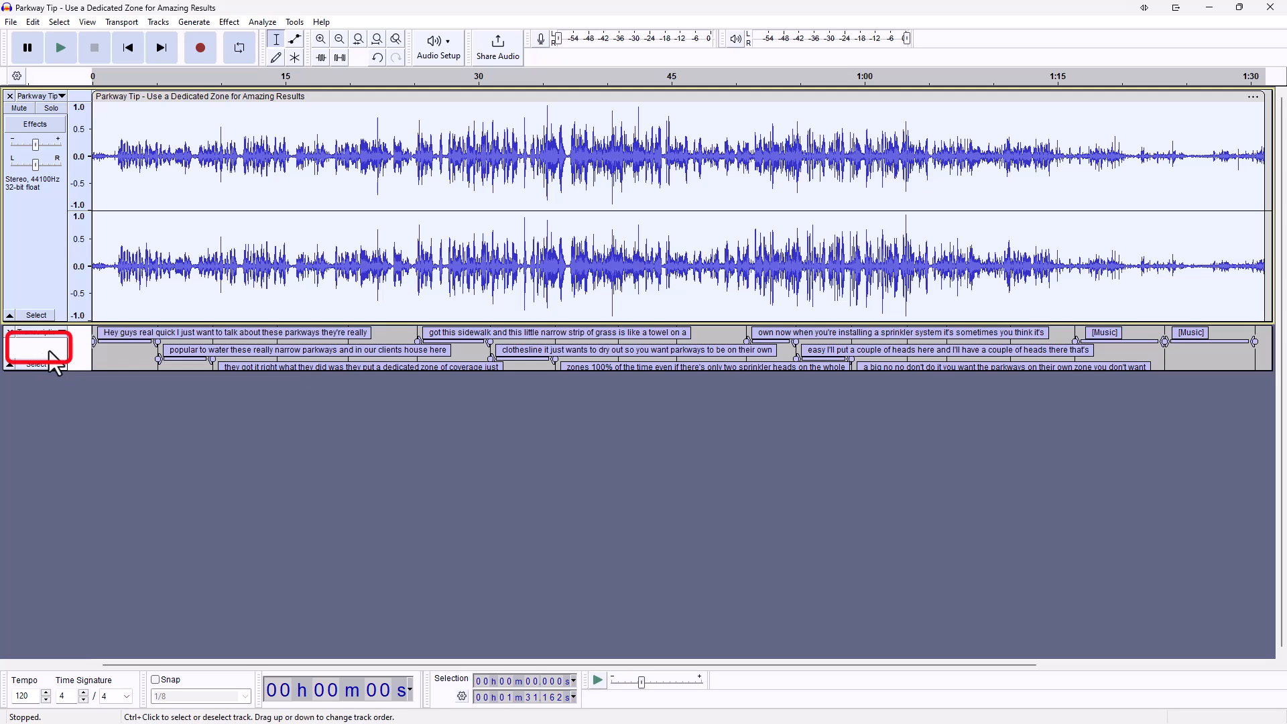
Step: Select the new Transcription label track below the stereo recording
left_click(37, 347)
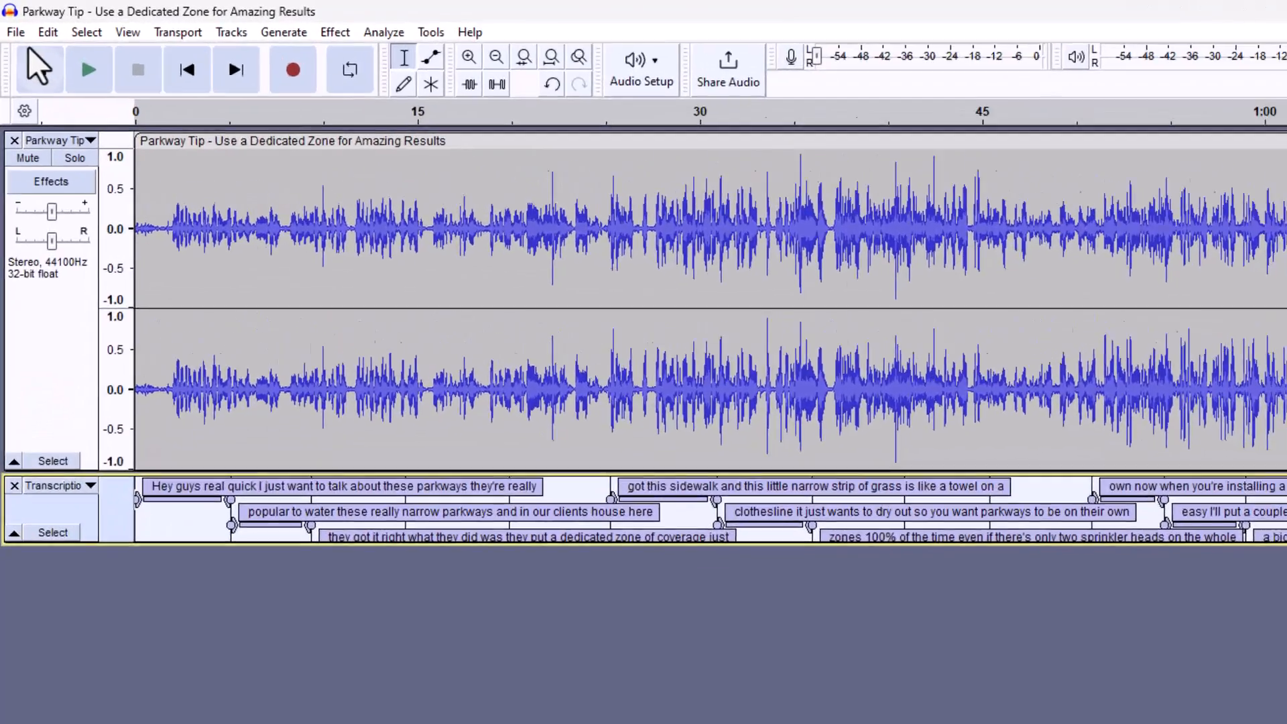
Step: Export the labels to a text file named 'Parkway Watering Tricks'
left_click(15, 32)
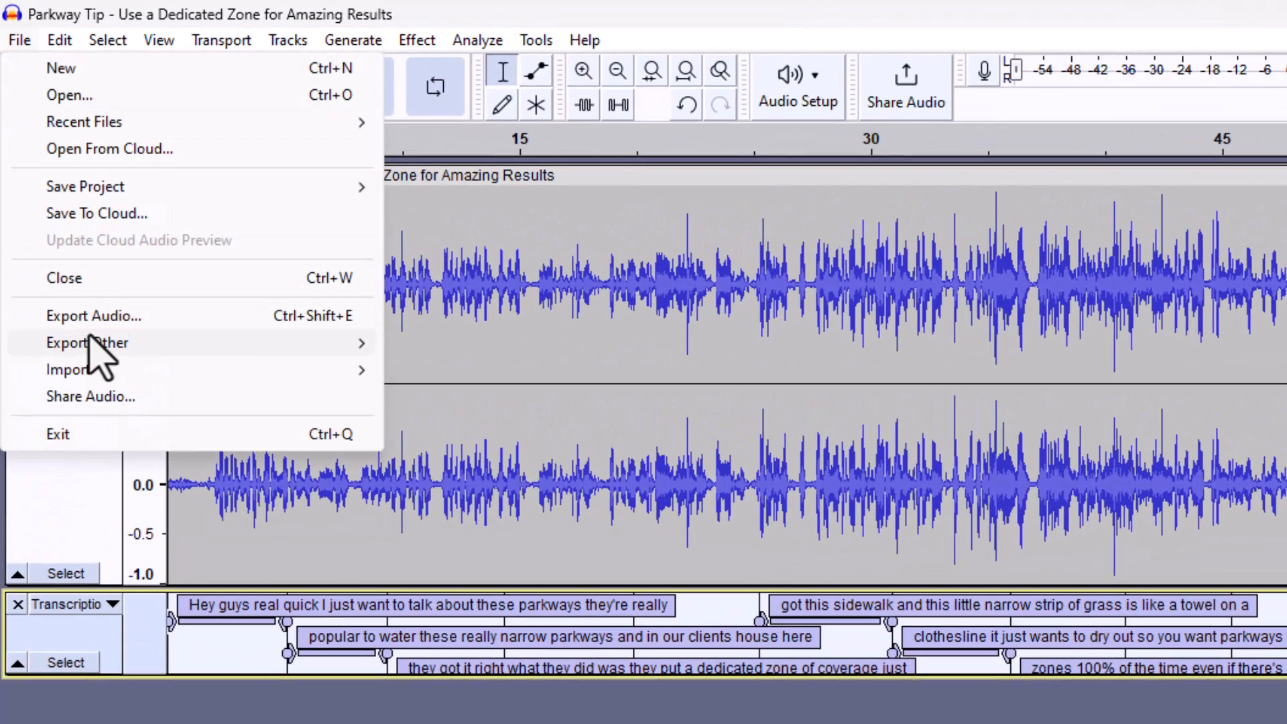
mouse_move(86, 342)
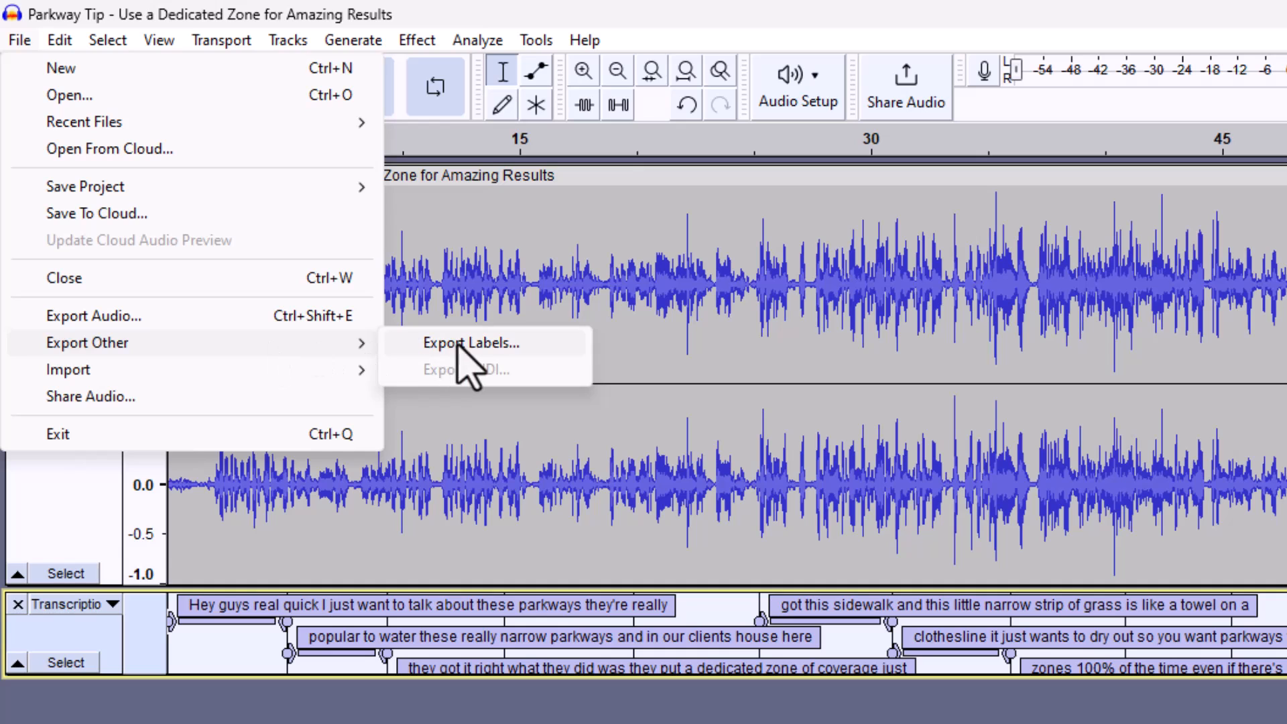
left_click(469, 343)
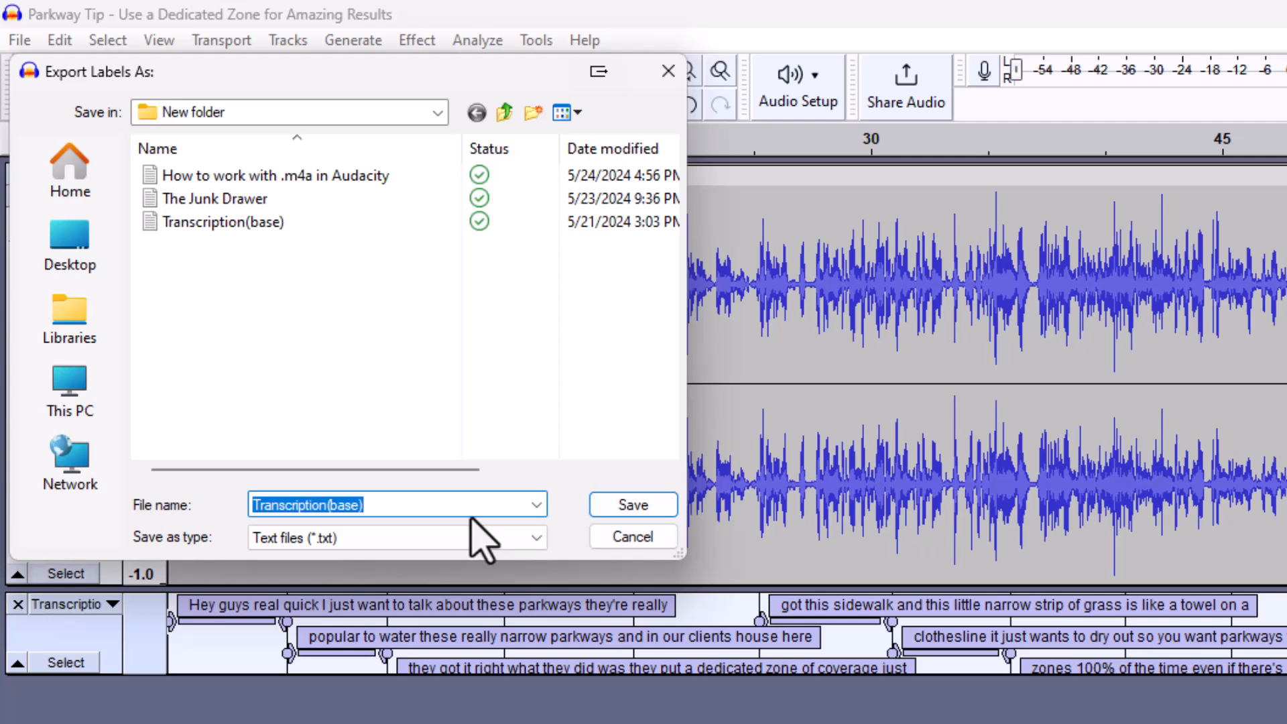
type("Parwa")
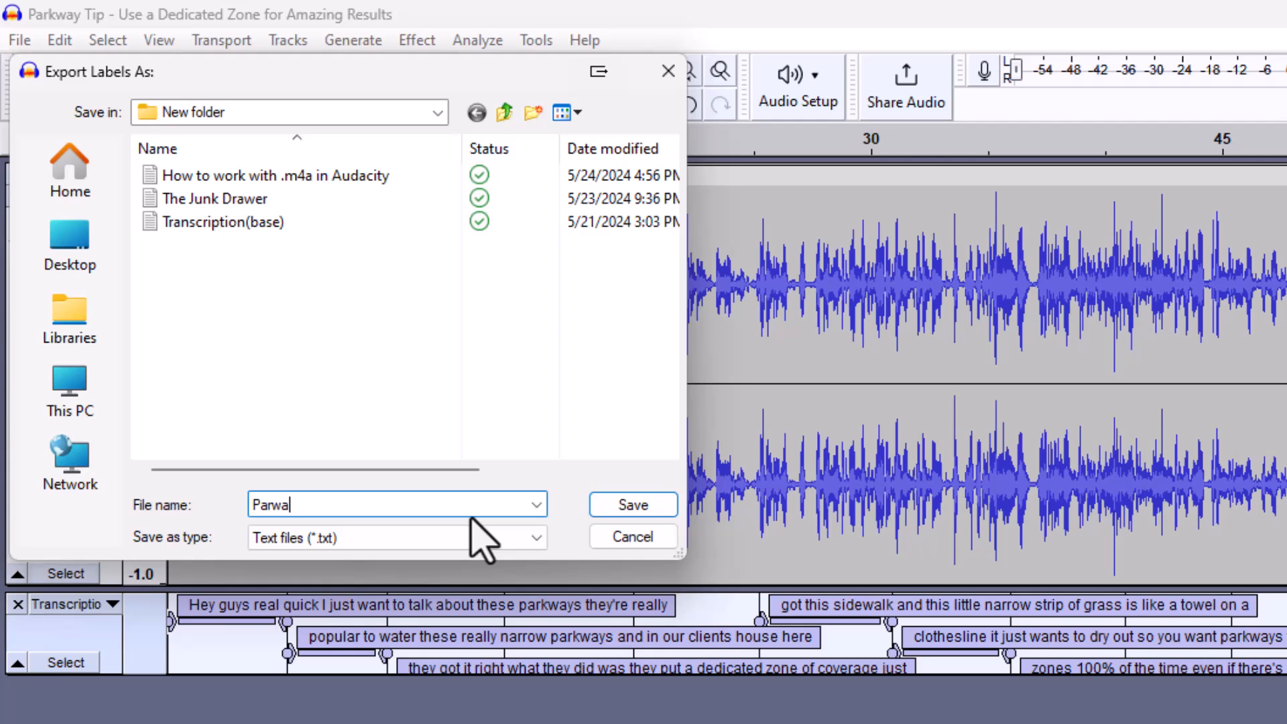
type("Parkway Watering")
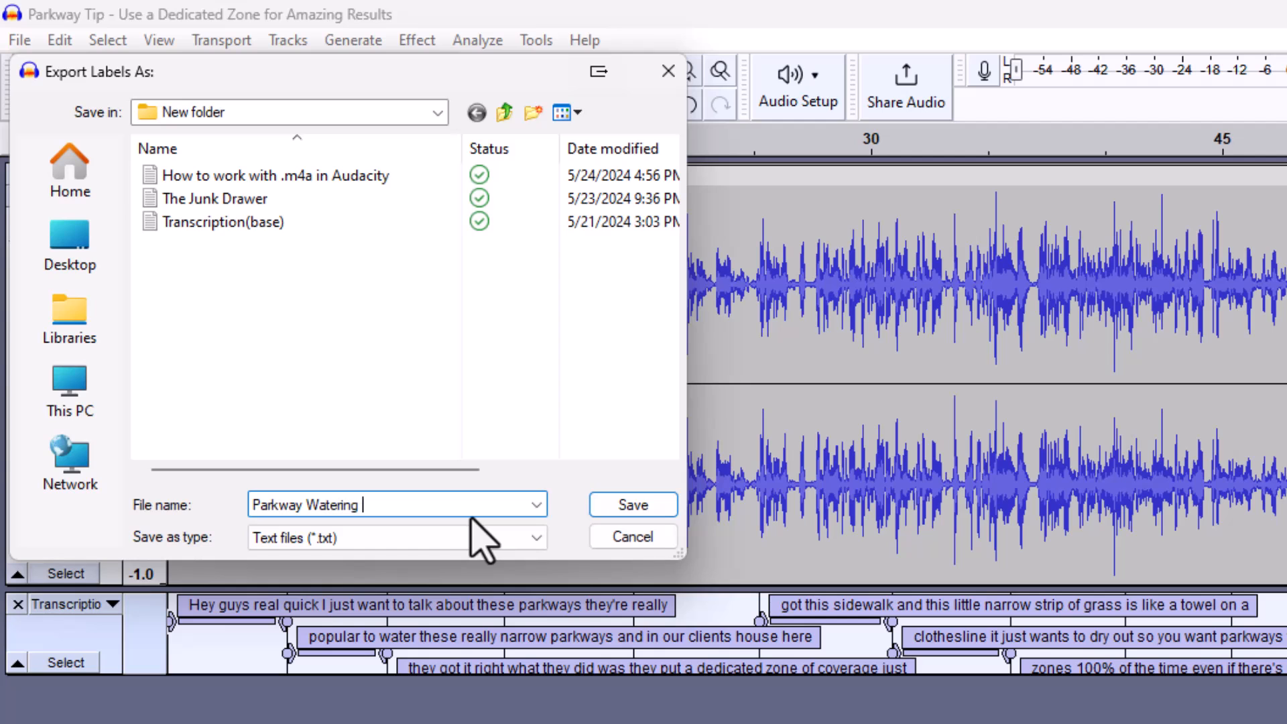
type("Tricks")
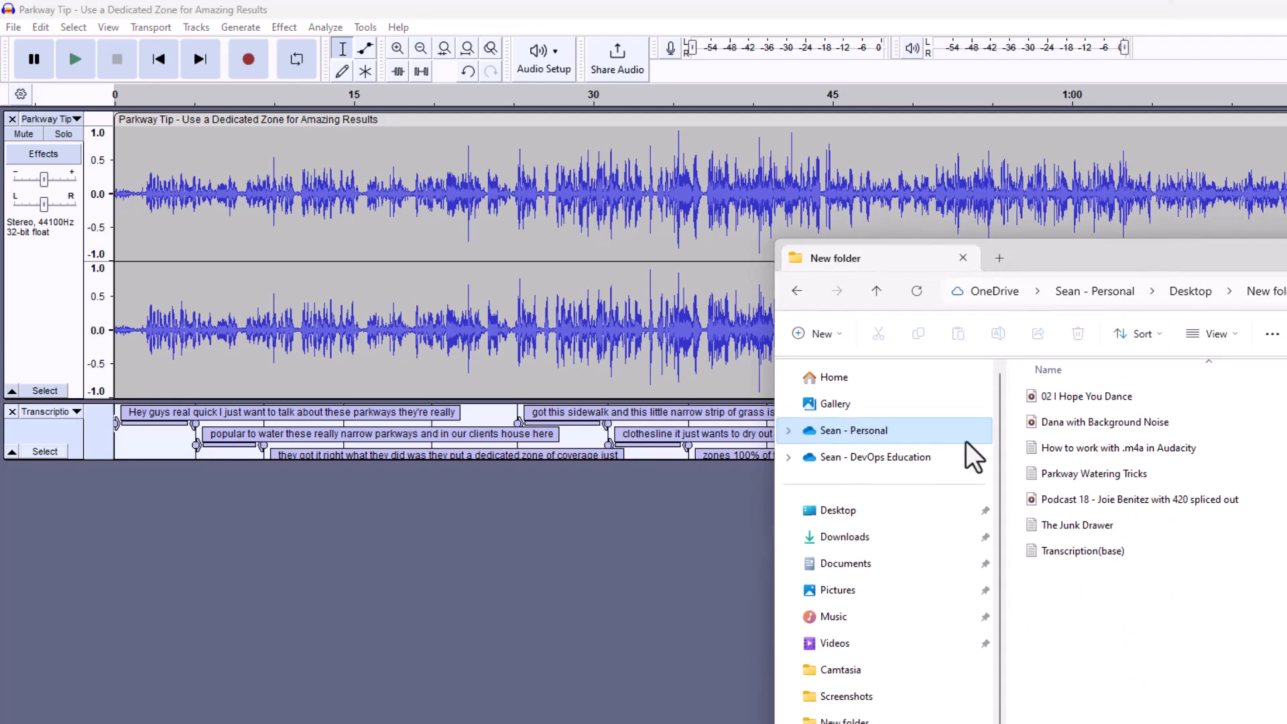
Step: Select and open 'Parkway Watering Tricks' in File Explorer's New folder
left_click(1093, 474)
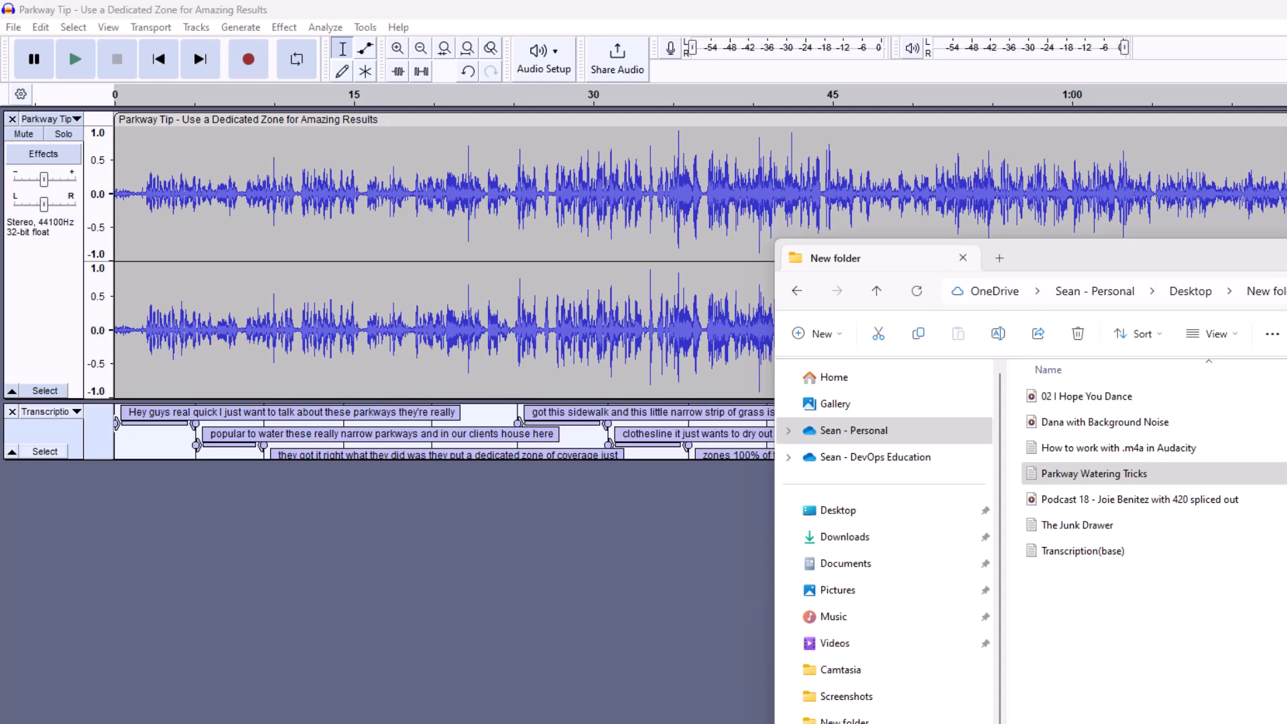
double_click(1092, 472)
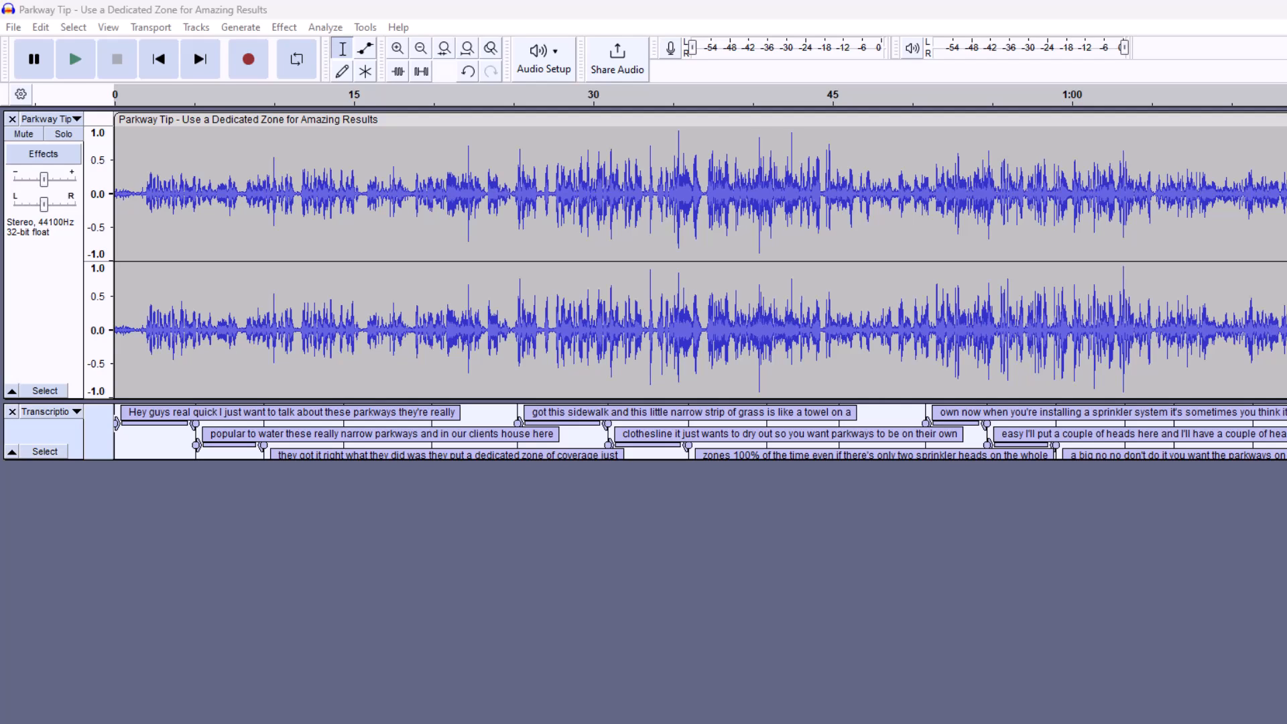
mouse_move(617, 533)
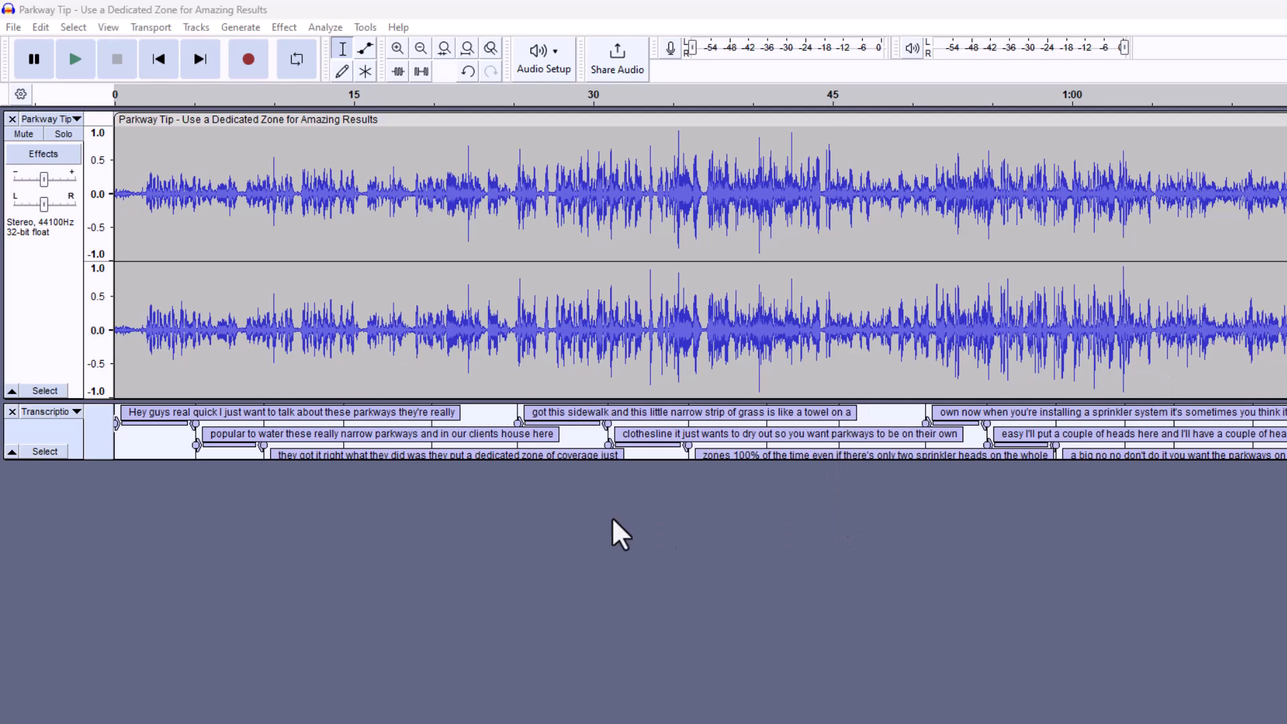
mouse_move(282, 521)
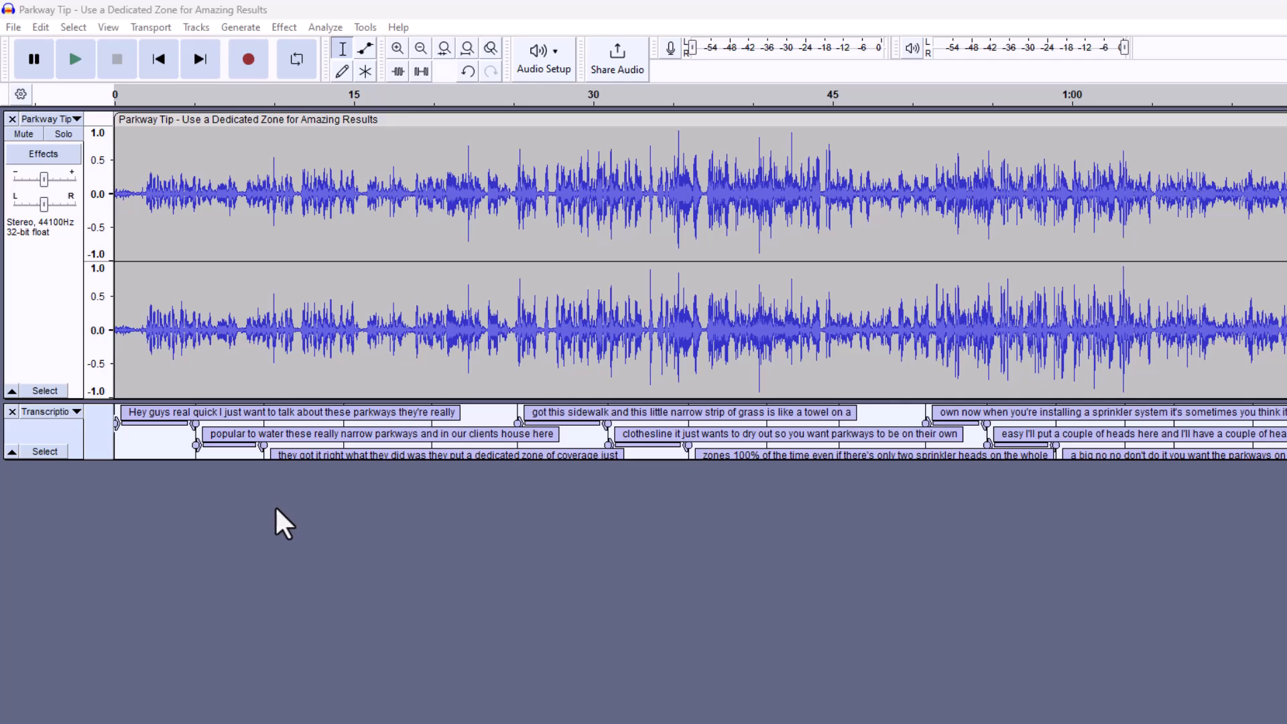
mouse_move(386, 541)
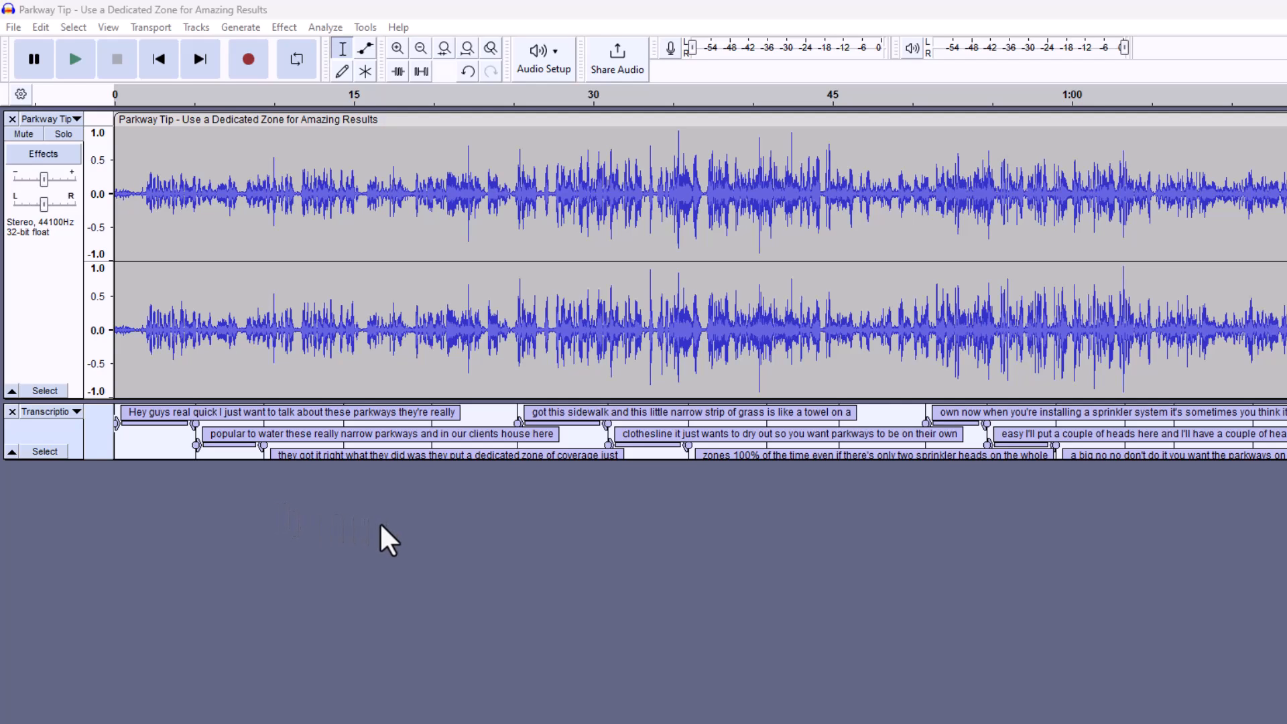
mouse_move(397, 551)
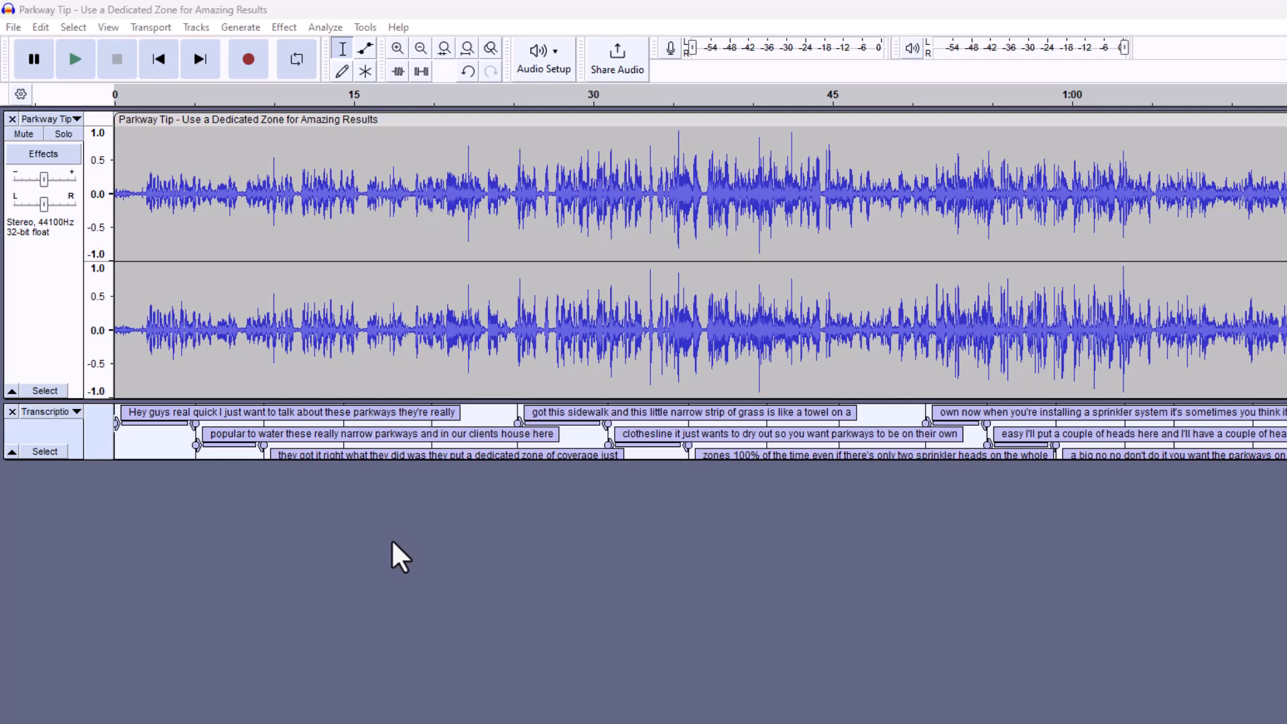
mouse_move(410, 558)
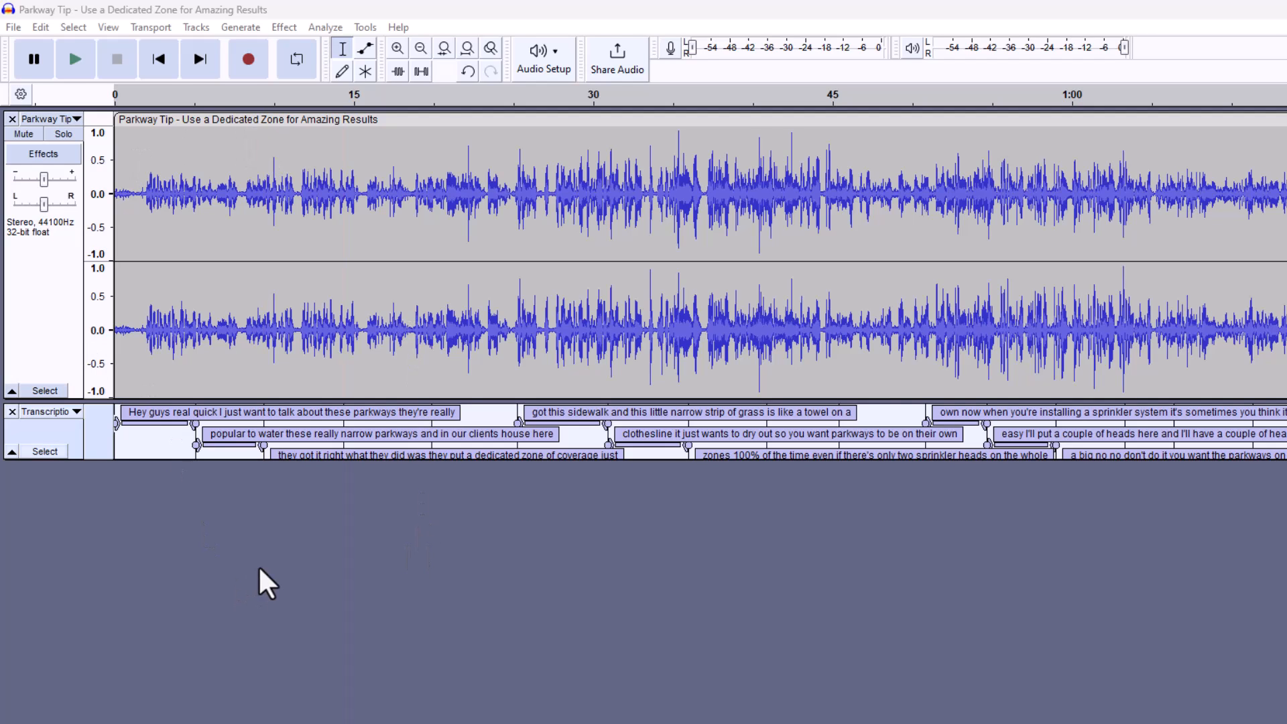
mouse_move(747, 103)
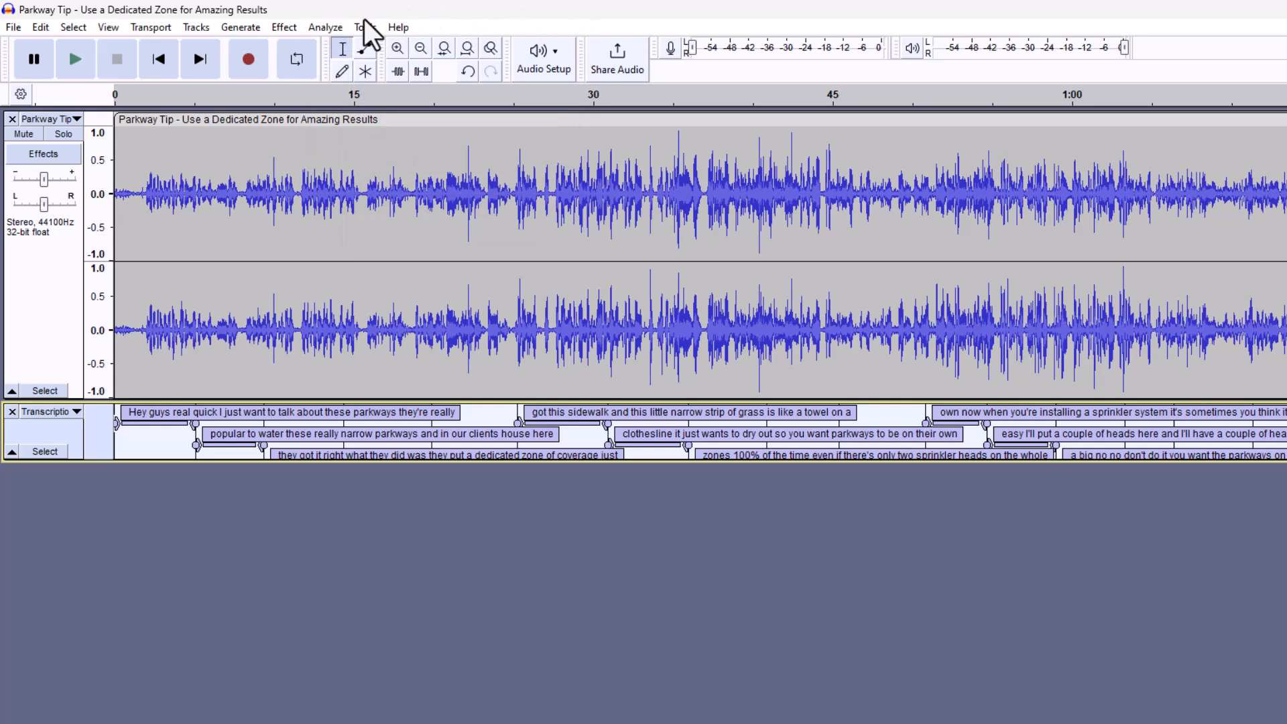
mouse_move(398, 146)
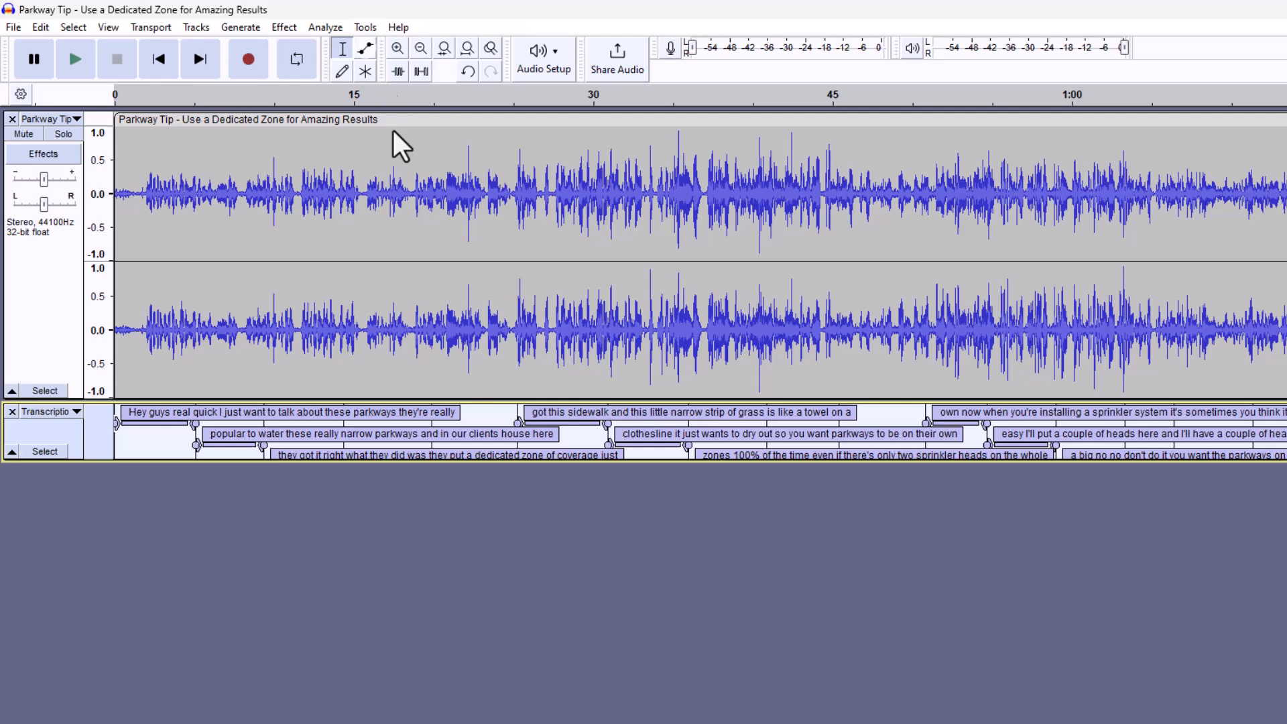